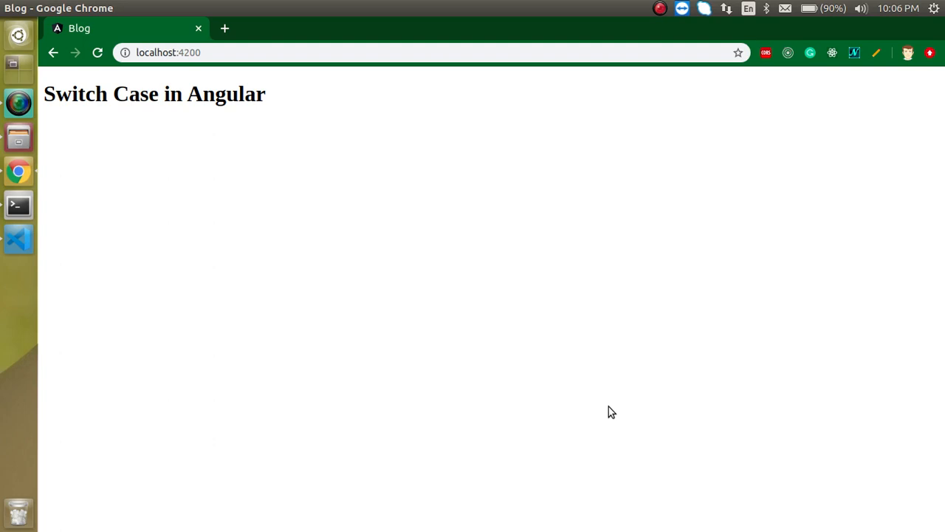
pyautogui.moveTo(62, 263)
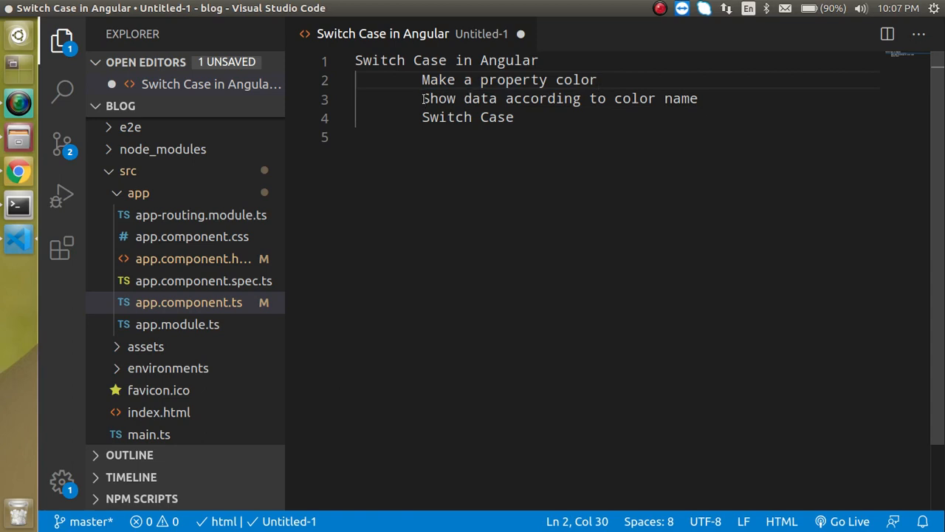
# Bring up the untitled notes tab outlining the color property and switch-case plan
pyautogui.click(697, 97)
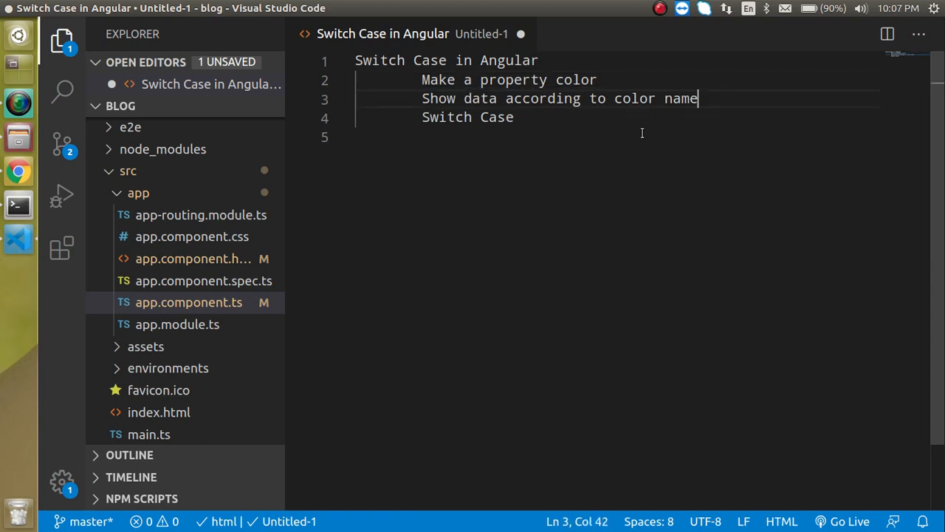
pyautogui.click(514, 118)
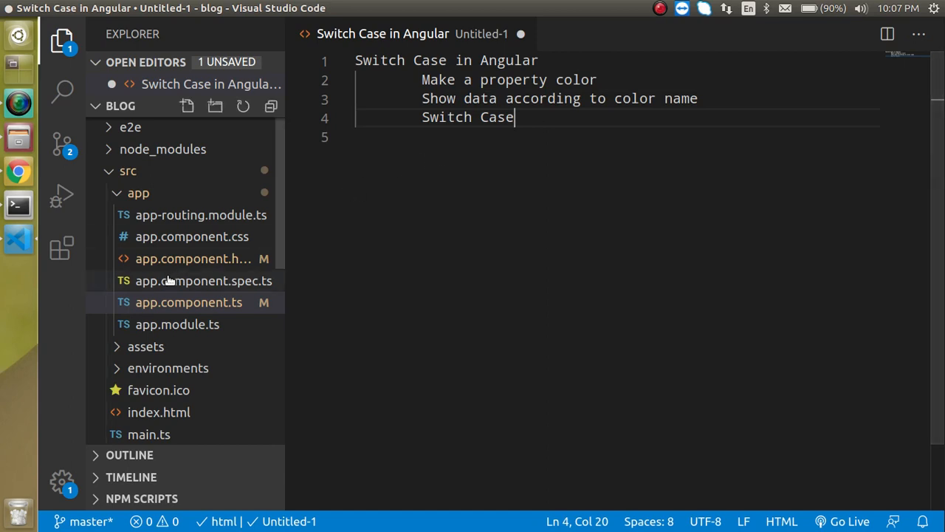
pyautogui.moveTo(177, 325)
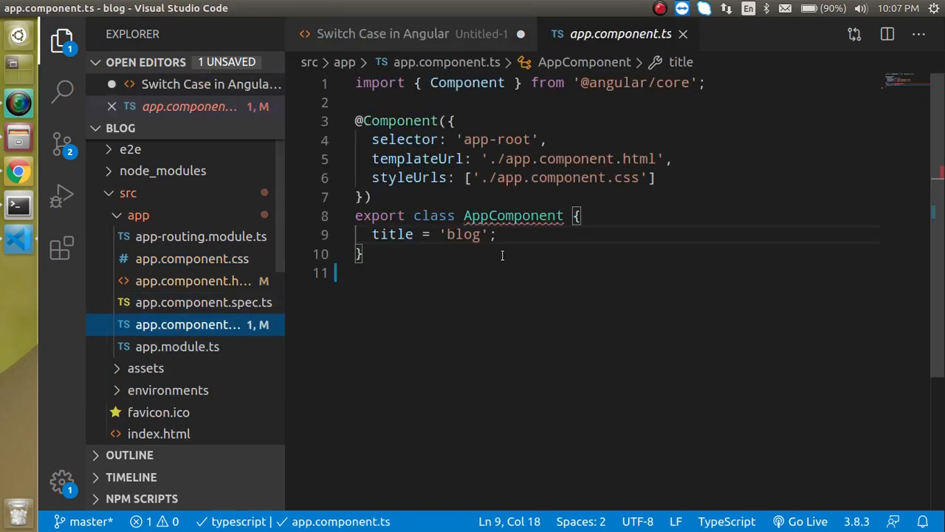
# Add a color="red" property to AppComponent in app.component.ts
pyautogui.write('c')
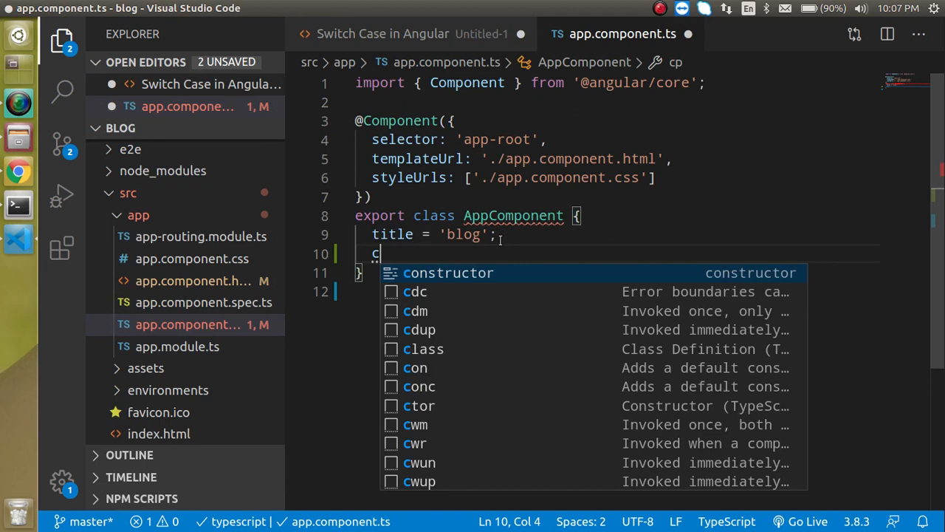
pyautogui.write('olor="')
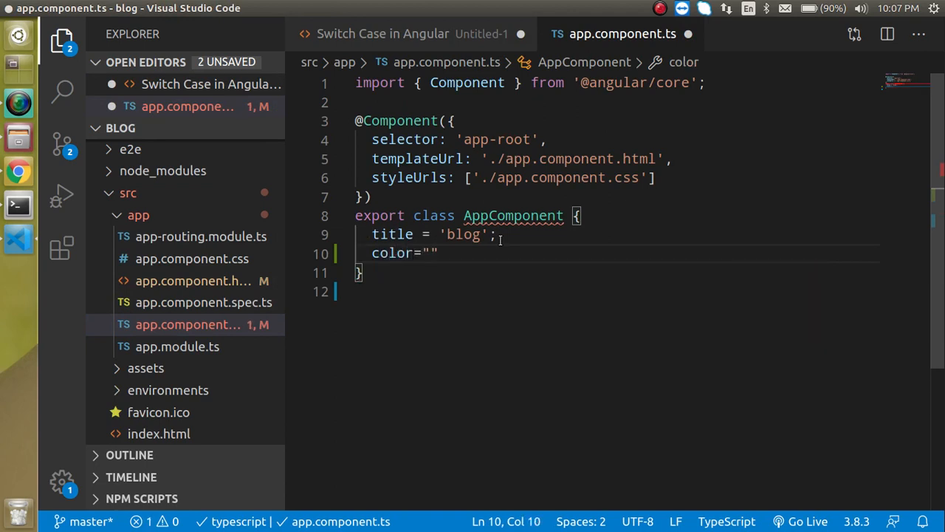
pyautogui.write('red')
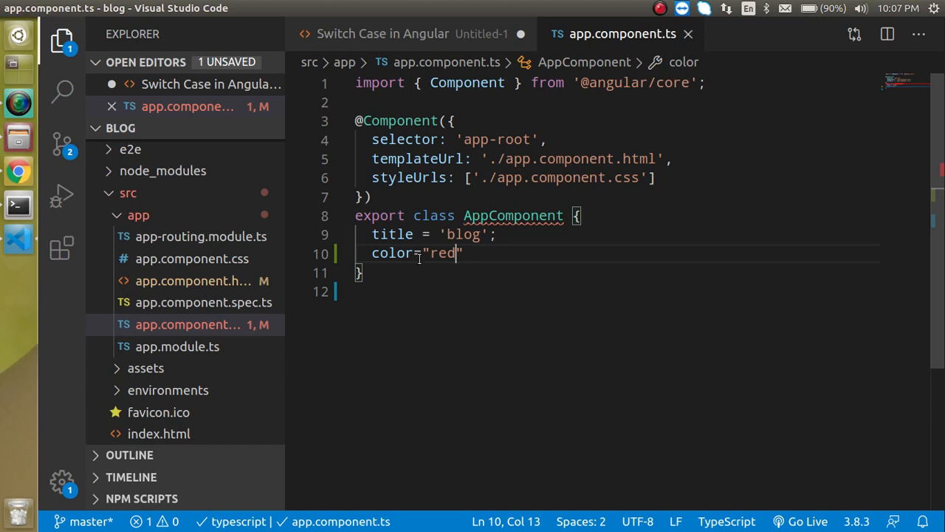
pyautogui.click(186, 325)
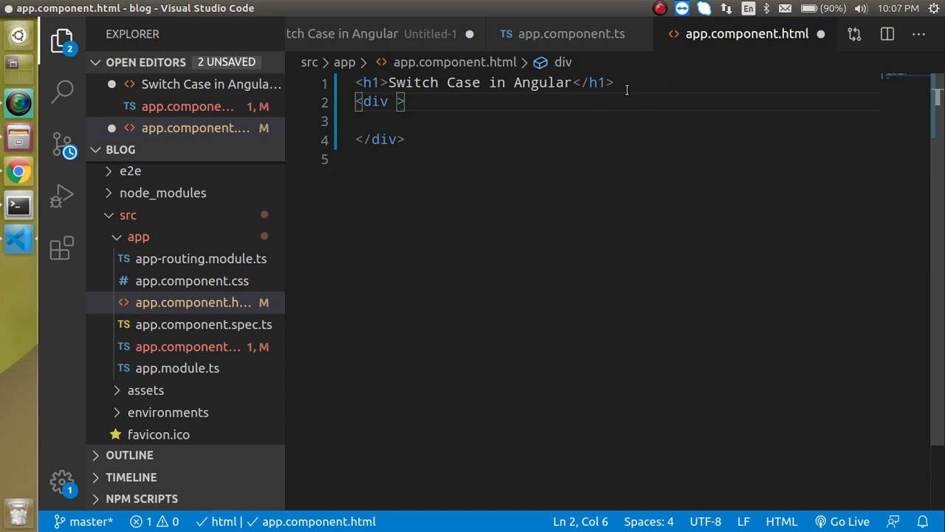
# Add [ngSwitch]="color" to the div in app.component.html and start an h2 inside it
pyautogui.write('[ngS')
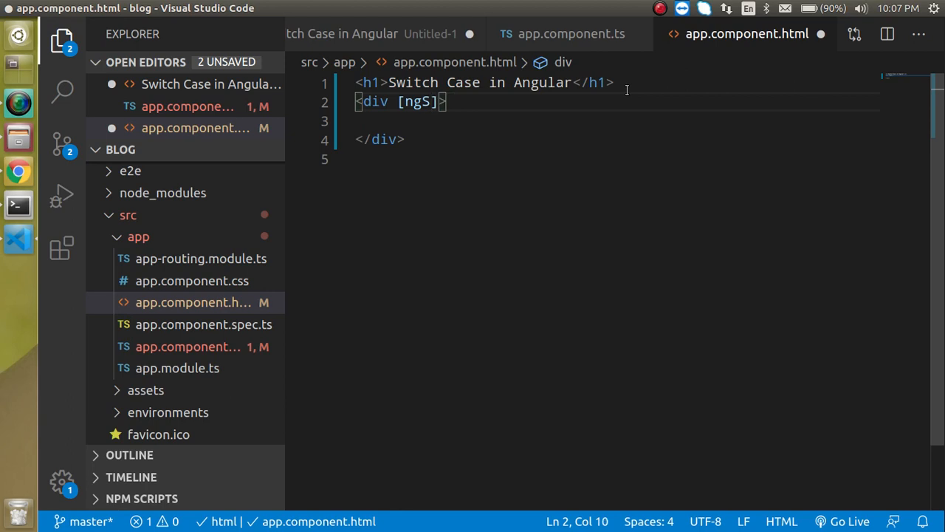
pyautogui.write('wicth')
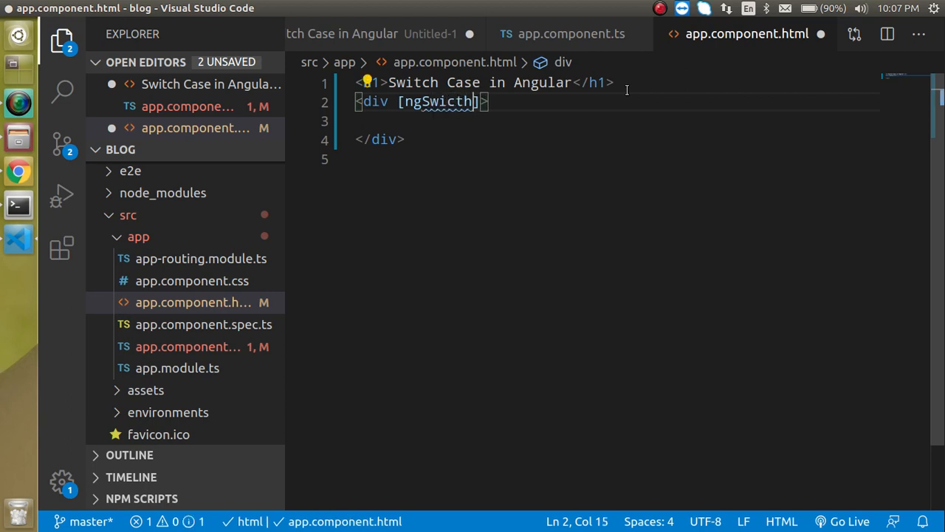
pyautogui.press('BackSpace')
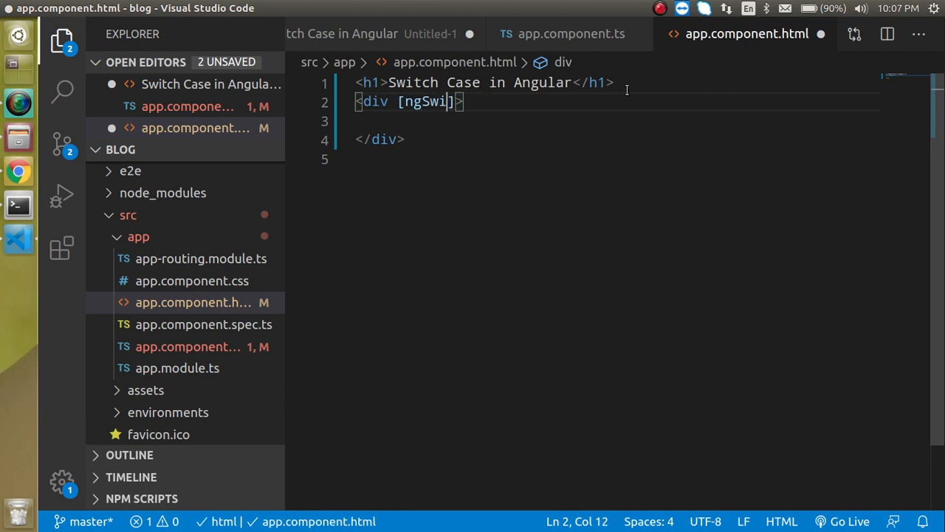
pyautogui.write('tch')
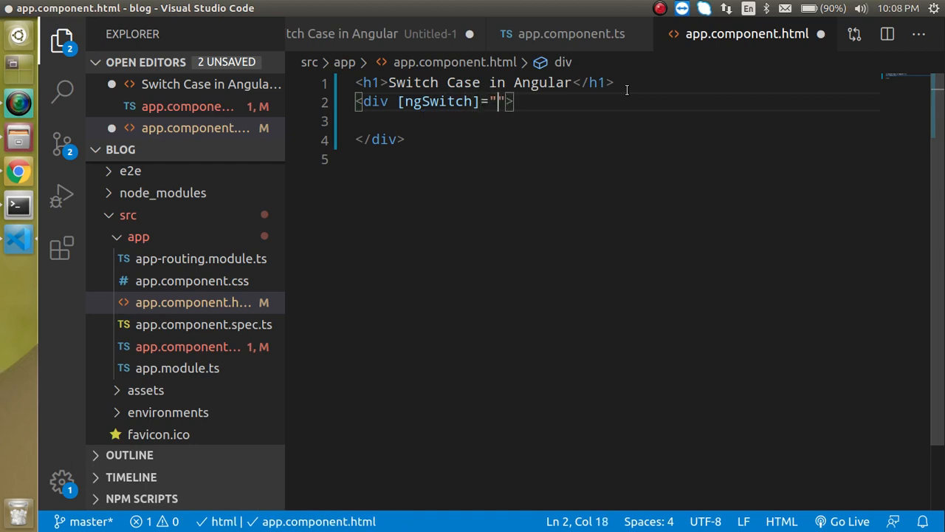
pyautogui.write('color')
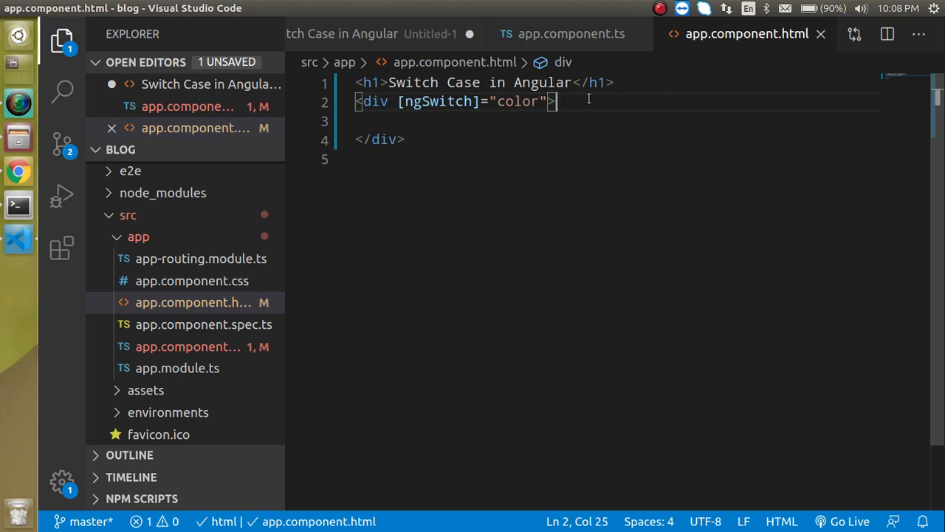
pyautogui.write('h2 style="color: ;">')
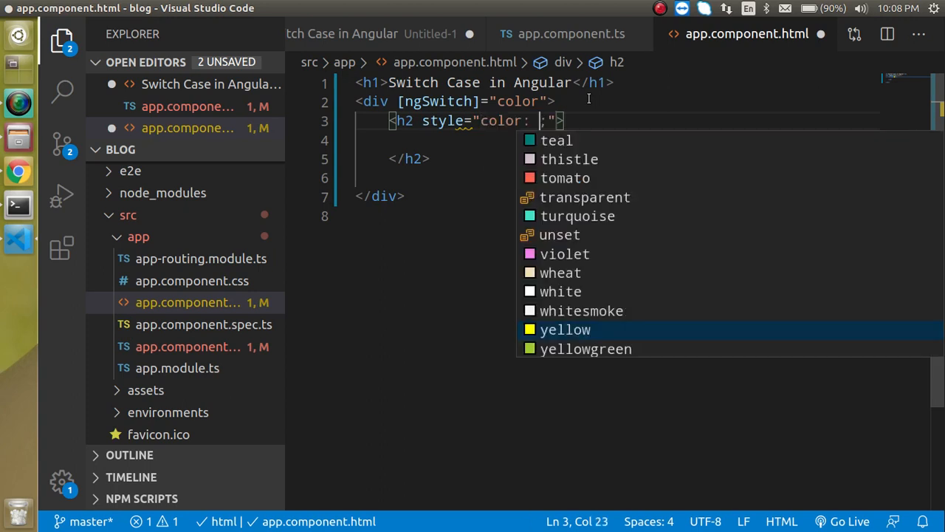
# Give the h2 a red color style and the text "red color"
pyautogui.write('r')
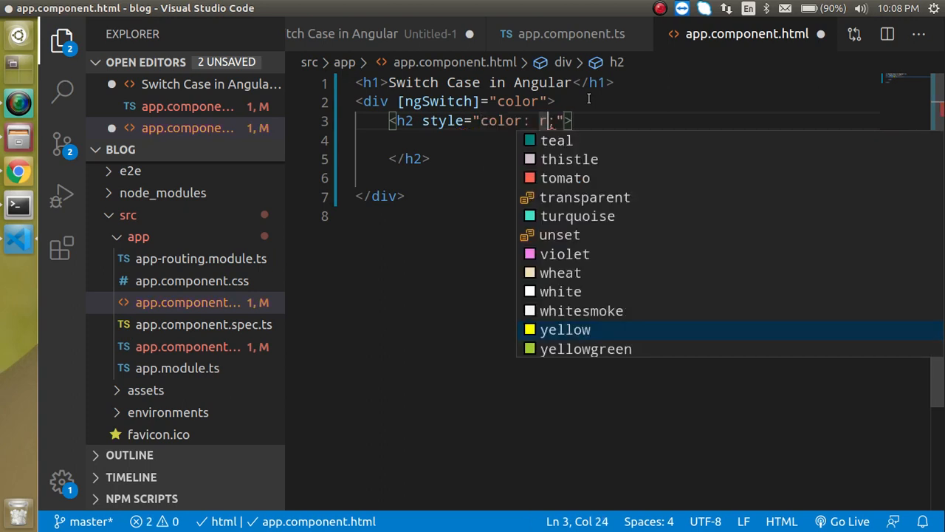
pyautogui.write('ed')
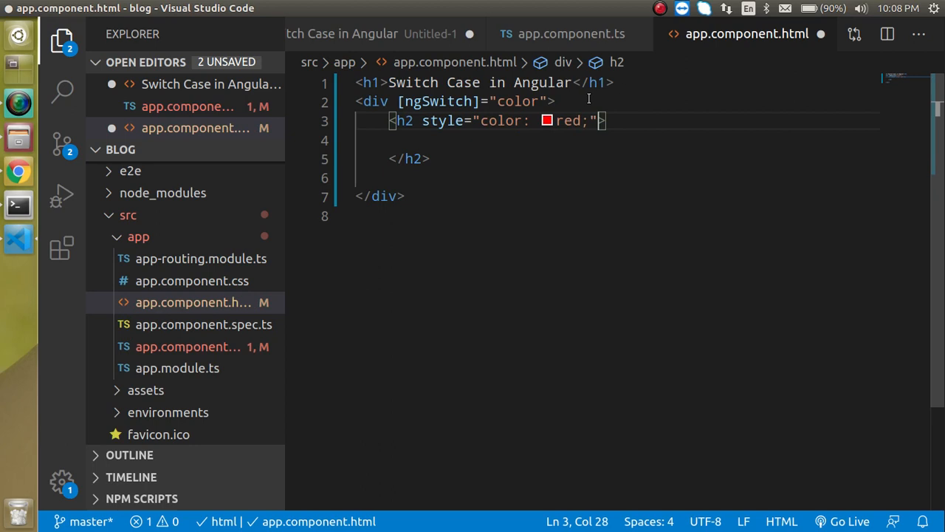
pyautogui.press('Enter')
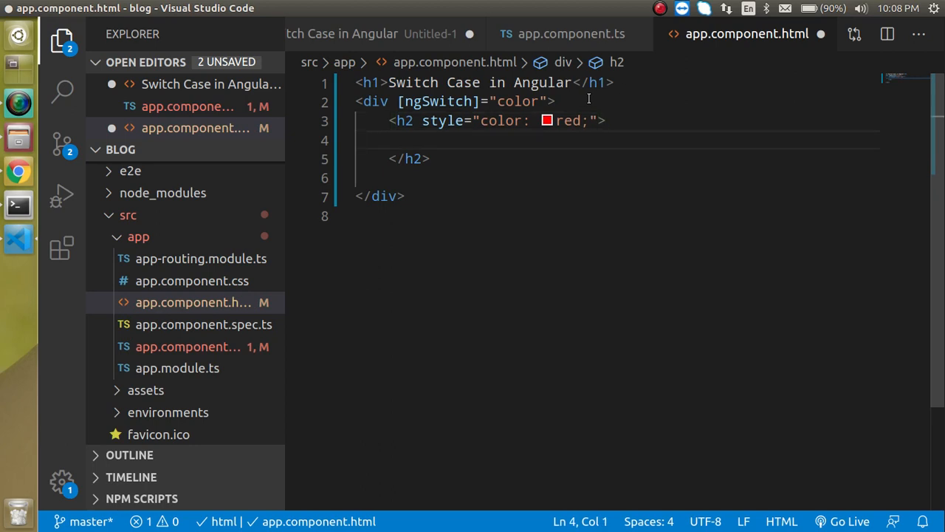
pyautogui.write('red color')
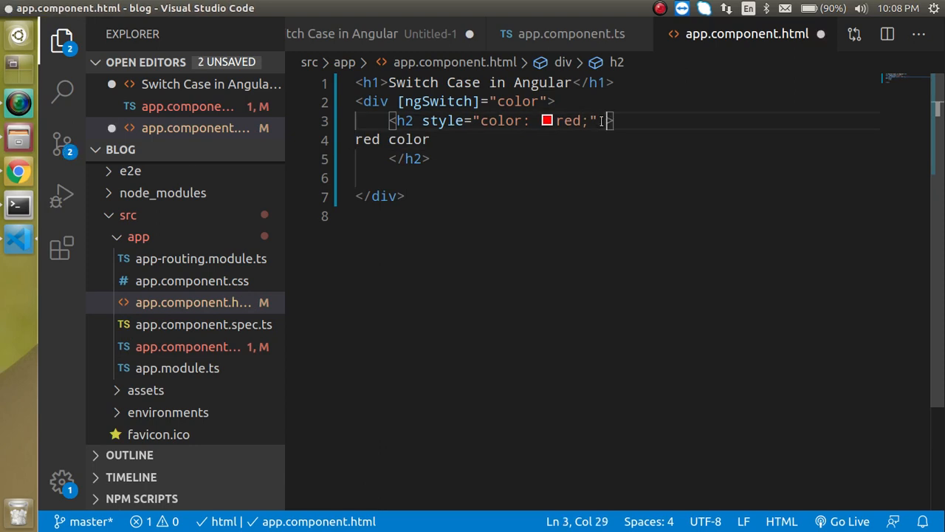
# Start the *ngSwitchCase=" attribute on the red h2
pyautogui.write('*ng')
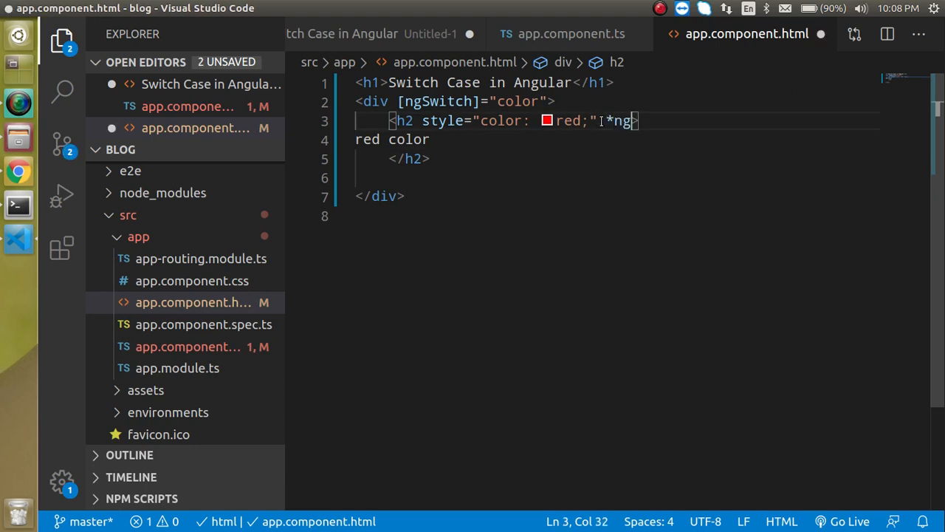
pyautogui.write('Swicth')
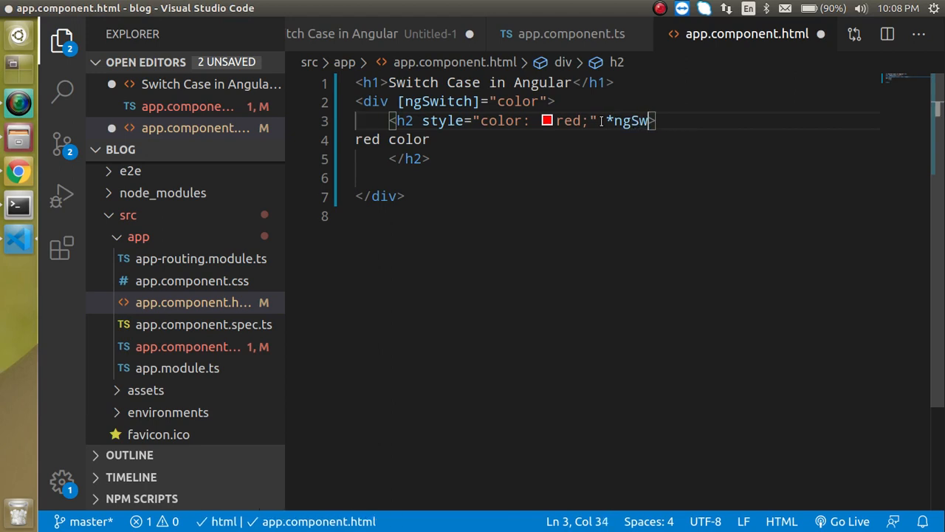
pyautogui.write('itch')
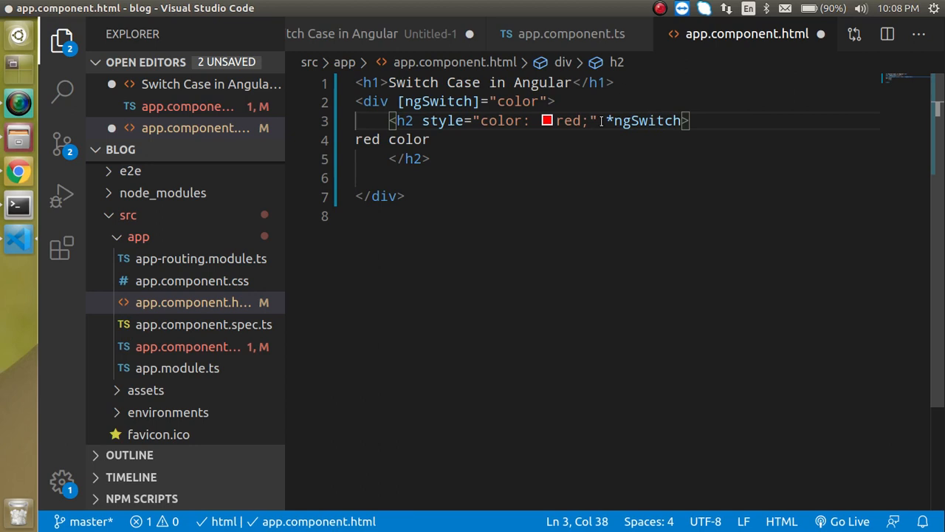
pyautogui.write('Cs')
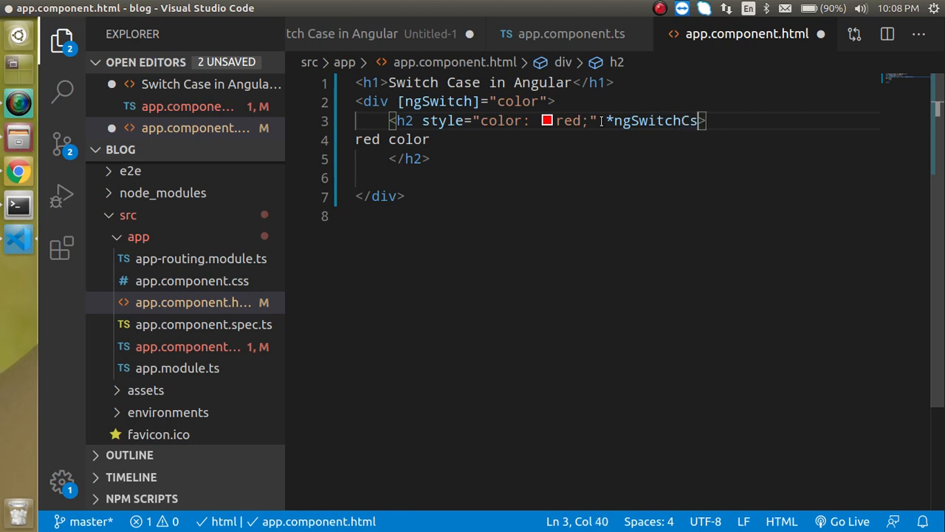
pyautogui.write('a')
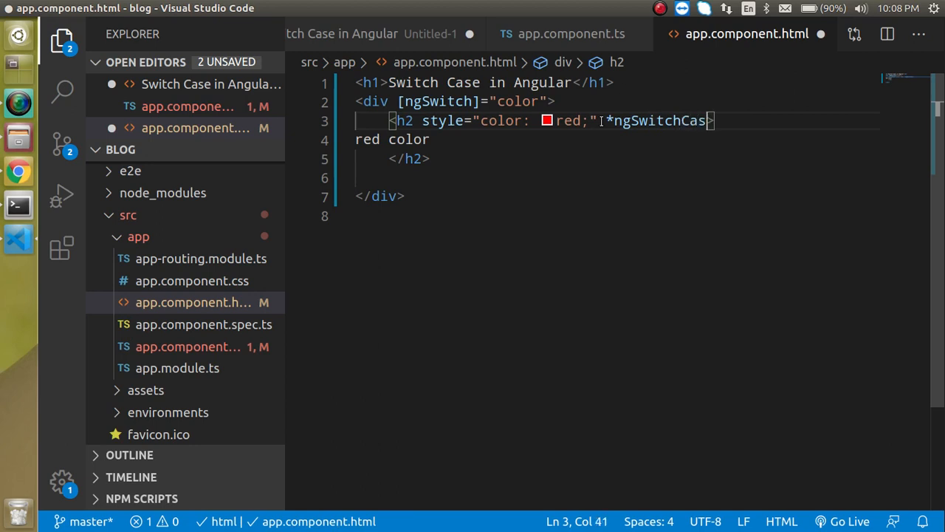
pyautogui.write('="\'red')
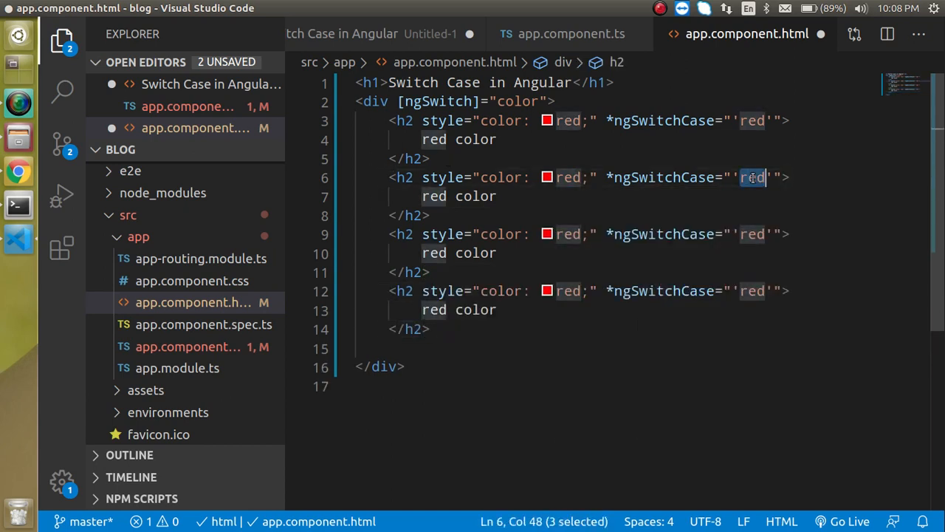
# Set the ngSwitchCase values of the copied h2 elements to green, blue and yellow
pyautogui.write('green')
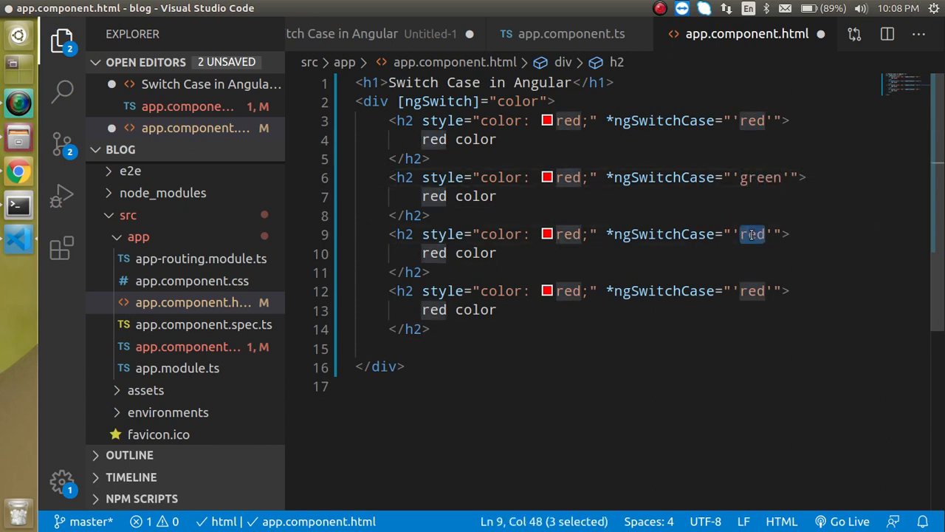
pyautogui.write('blue')
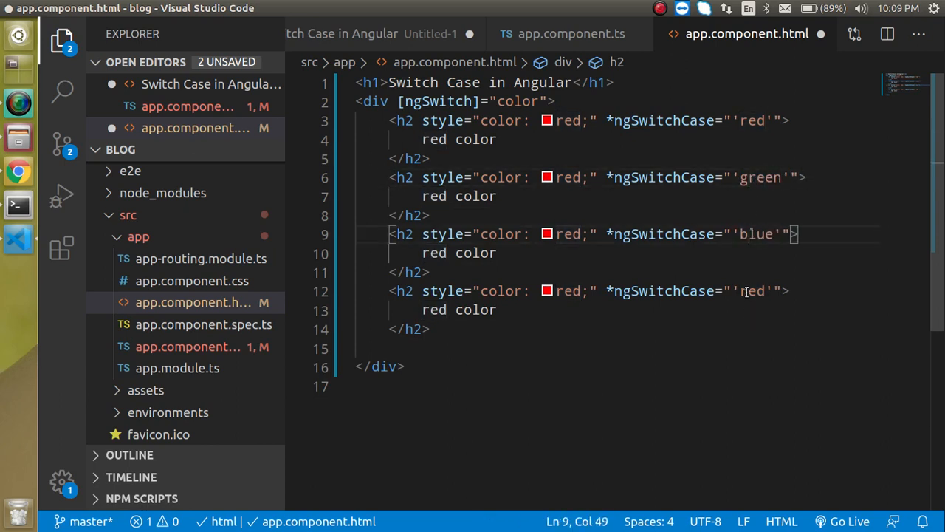
pyautogui.write('yellow')
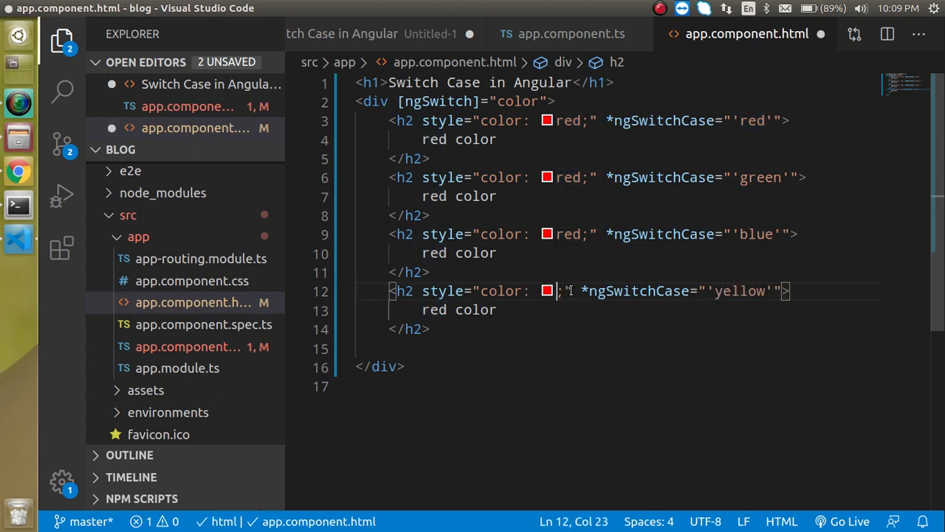
pyautogui.write('yellow')
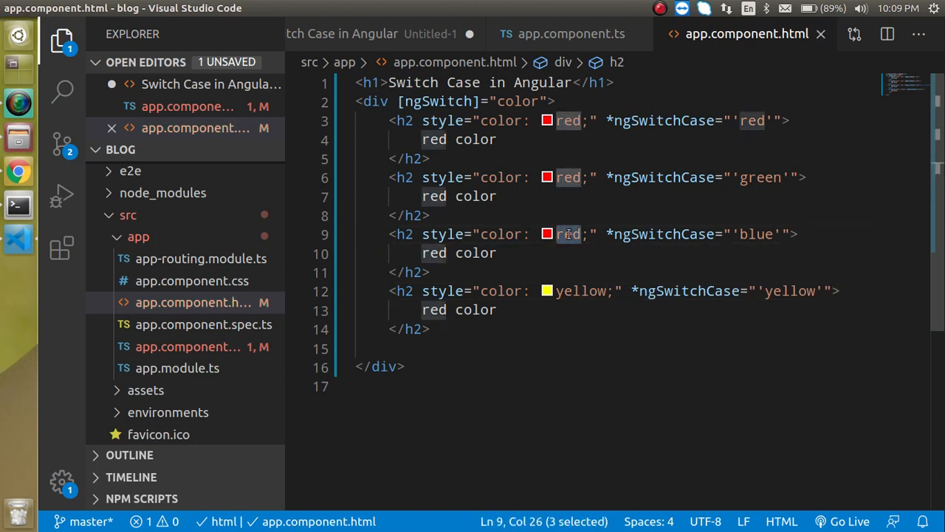
# Style each h2 in its matching colour and start a gray fifth h2
pyautogui.write('blue')
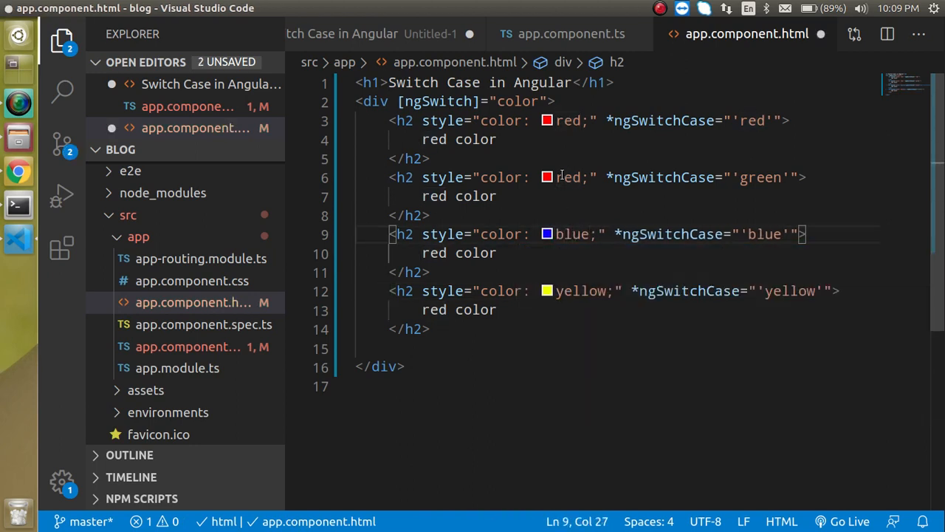
pyautogui.write('g')
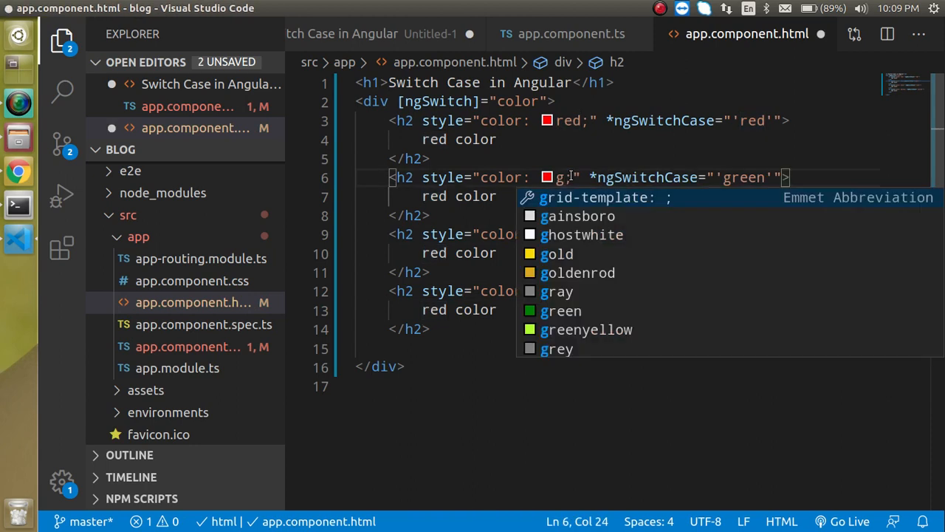
pyautogui.write('reen')
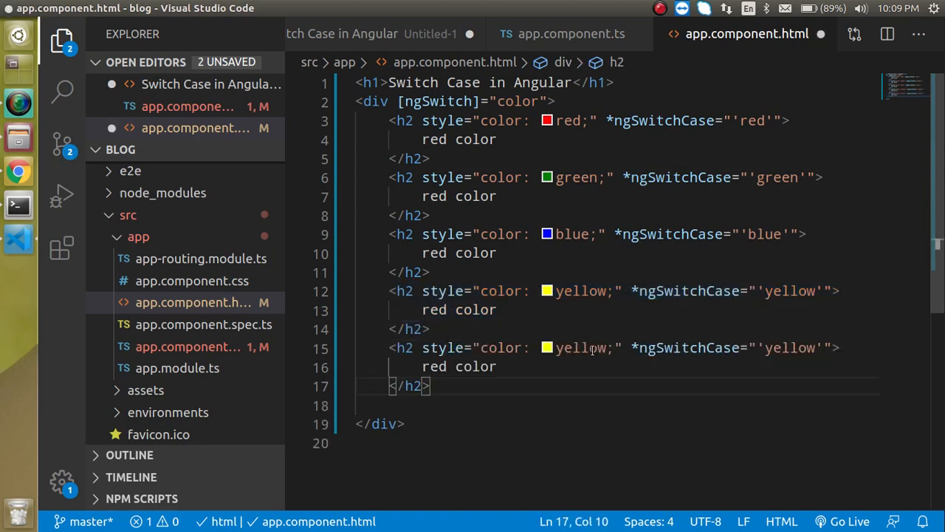
pyautogui.write('gra')
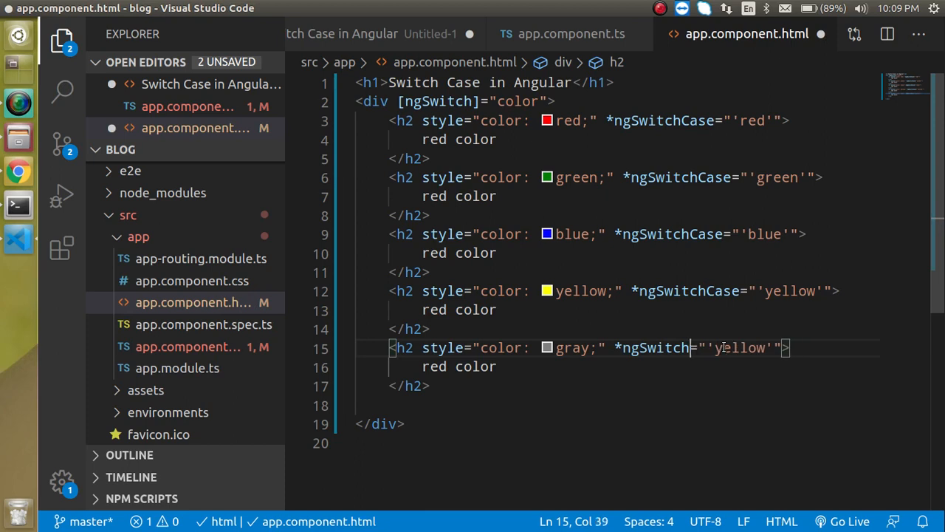
# Make the gray fifth h2 use *ngSwitchDefault with no value and save the template
pyautogui.write('Default')
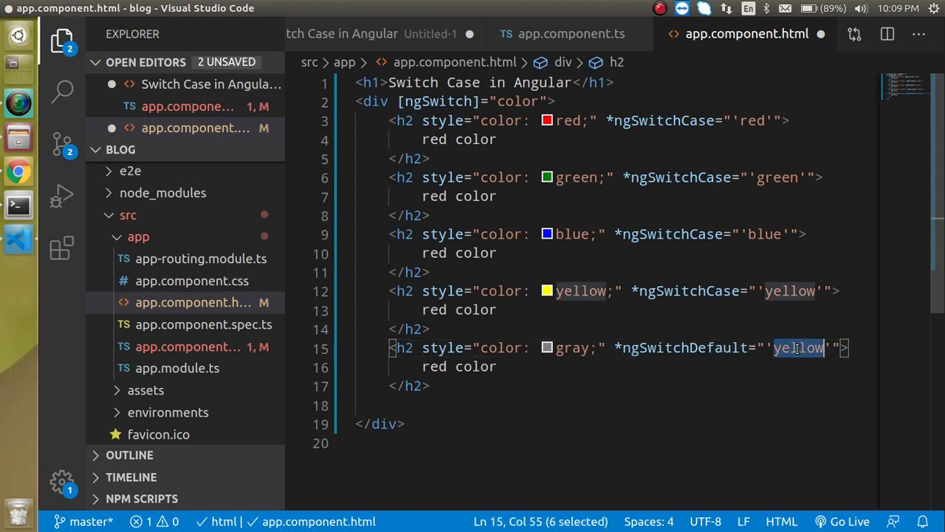
pyautogui.press('Delete')
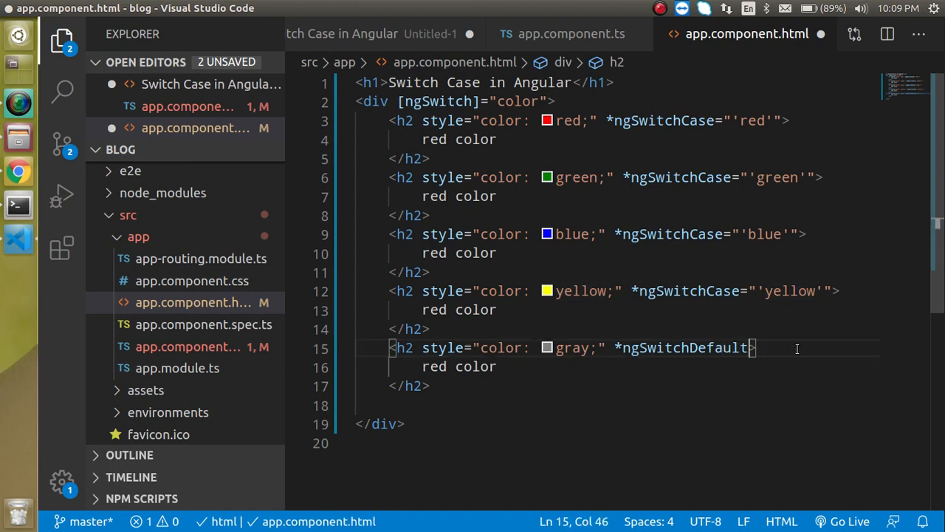
pyautogui.click(18, 172)
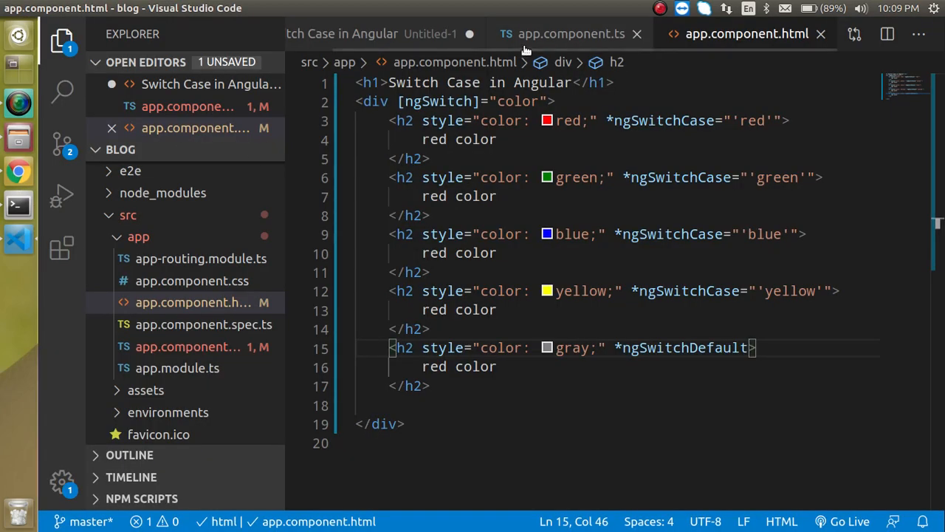
# Change the component's color property from "red" to "green"
pyautogui.click(569, 32)
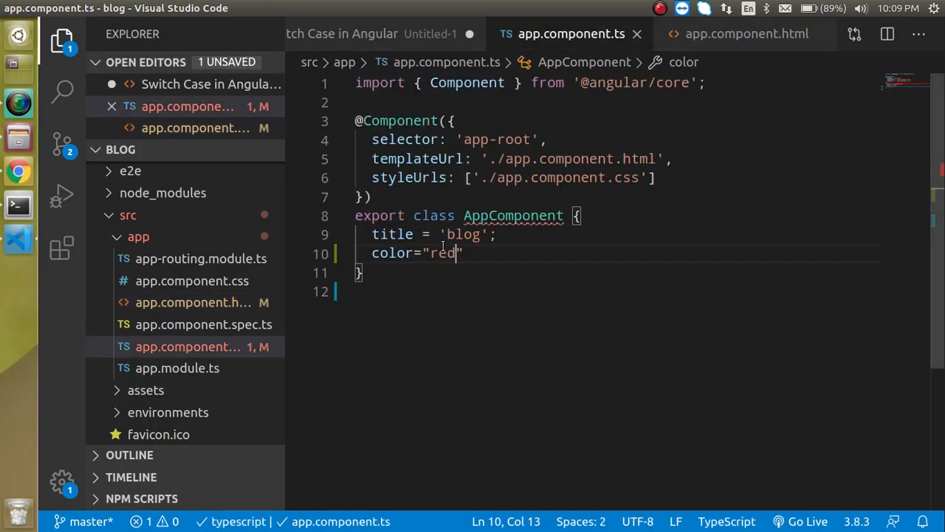
pyautogui.write('gr')
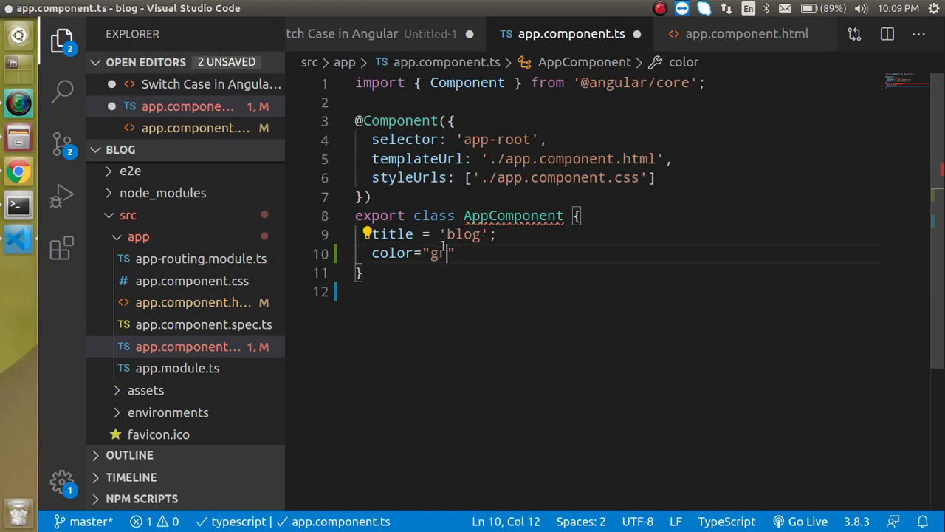
pyautogui.write('een')
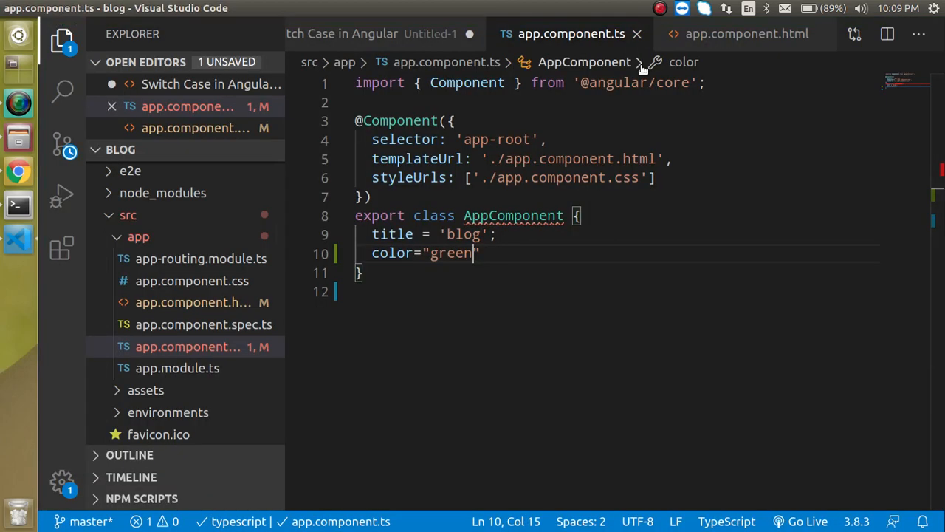
pyautogui.click(746, 32)
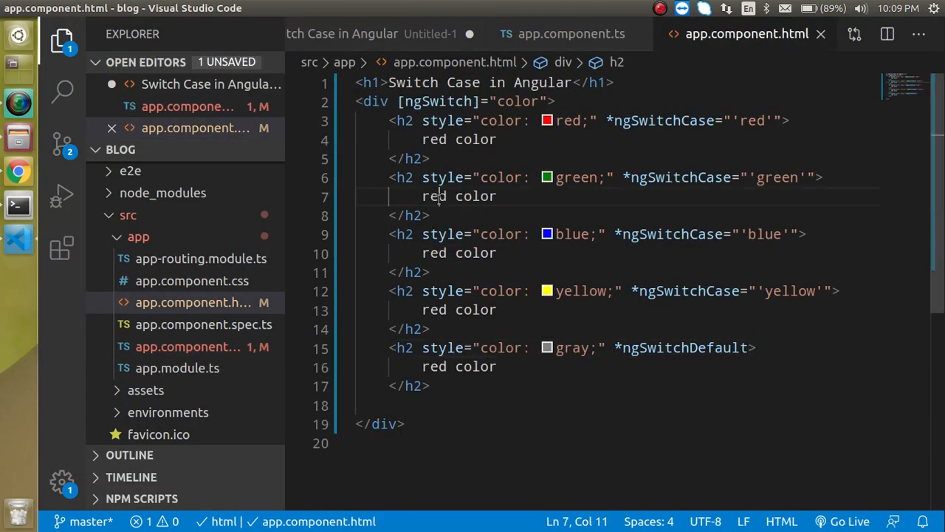
# Relabel the case headings to read green color and yellow color
pyautogui.write('green')
pyautogui.click(616, 253)
pyautogui.write('blu')
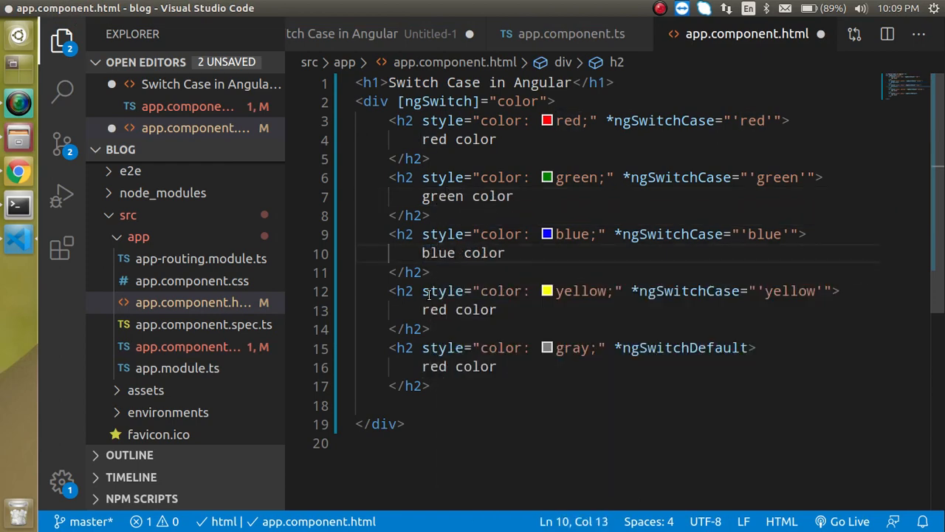
pyautogui.write('yellow')
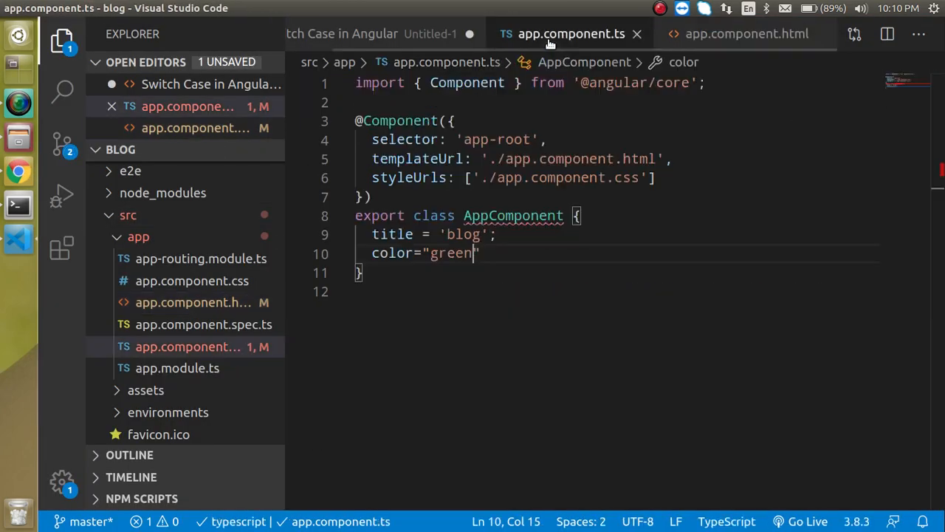
# Set color to yellow, then golden, and check the gray default heading in the browser
pyautogui.doubleClick(451, 253)
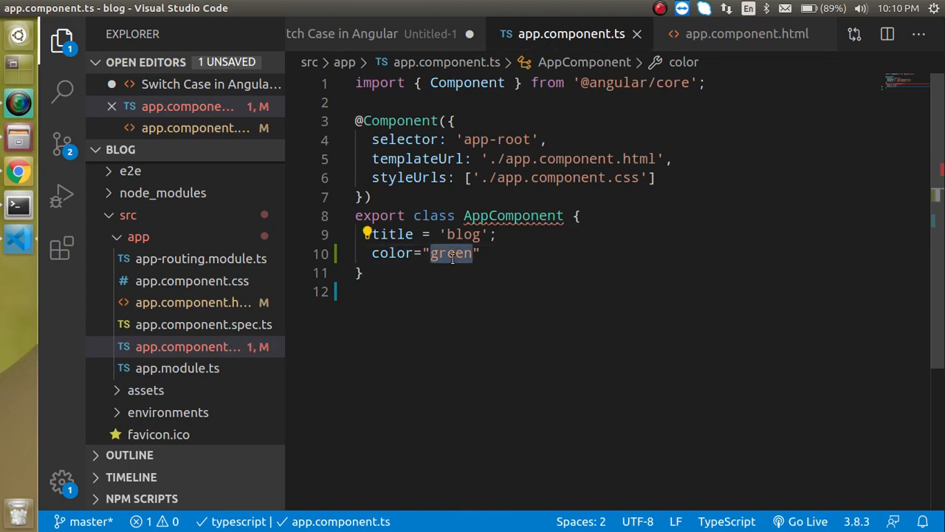
pyautogui.write('yellow')
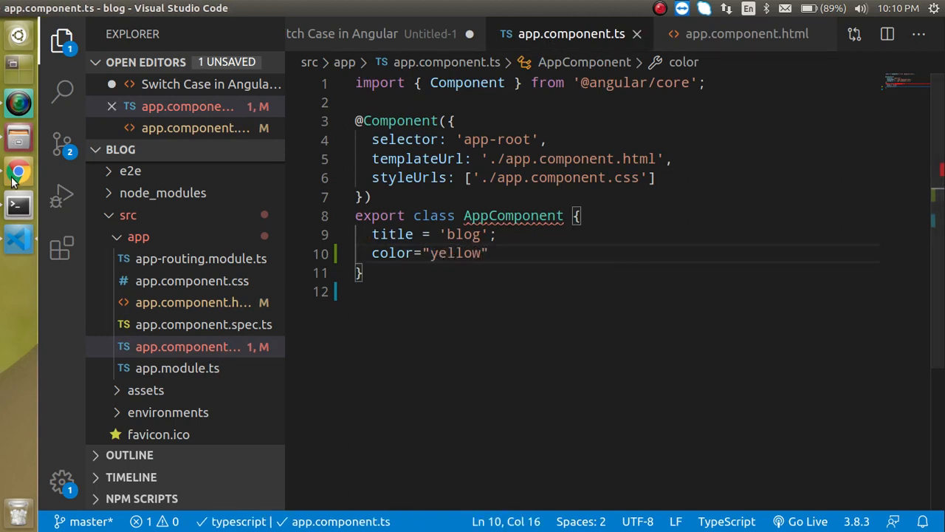
pyautogui.click(17, 171)
pyautogui.write('g')
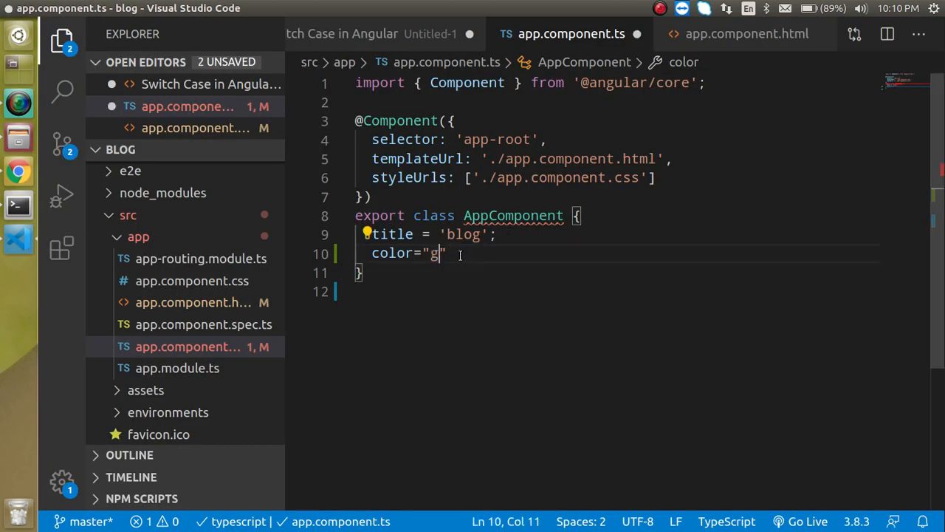
pyautogui.write('ol')
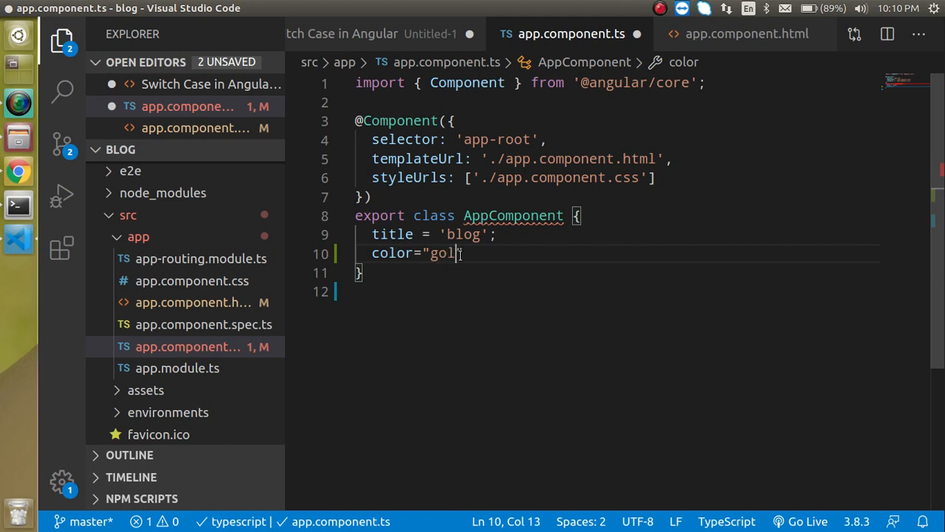
pyautogui.write('den')
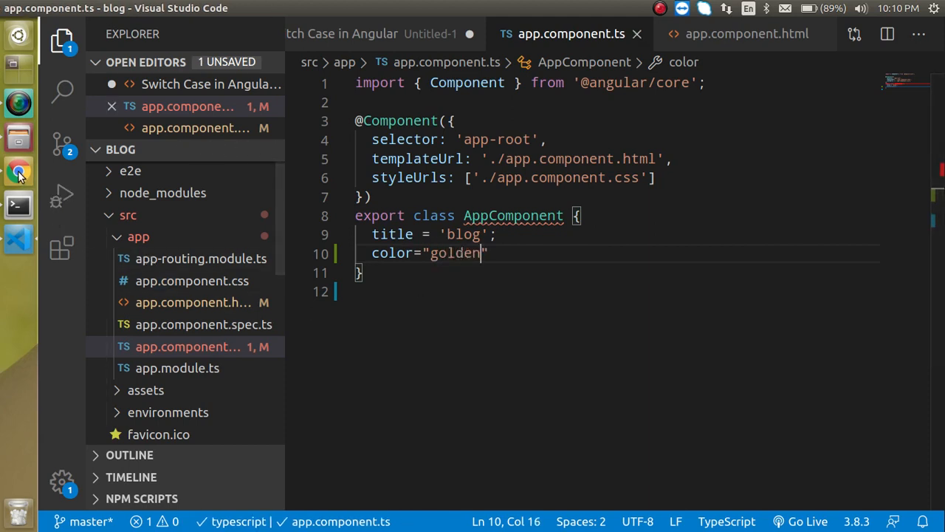
pyautogui.click(17, 171)
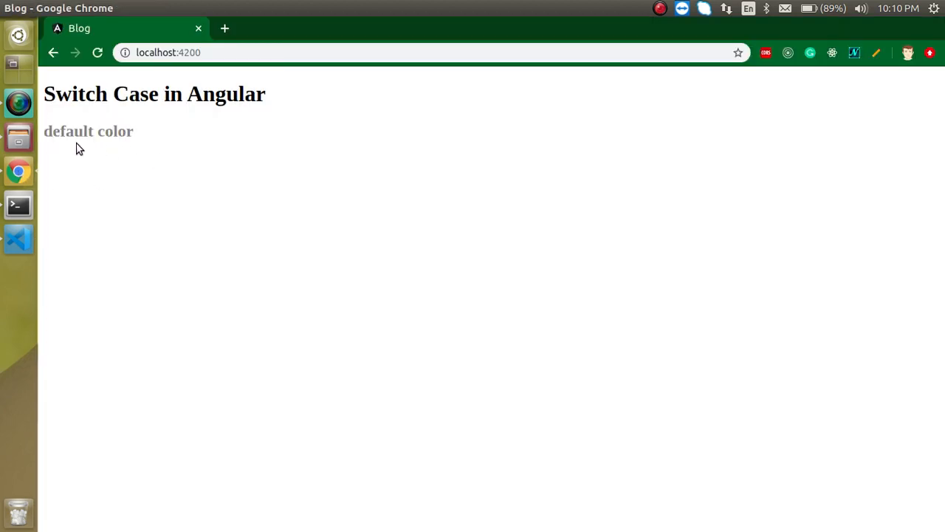
pyautogui.moveTo(42, 231)
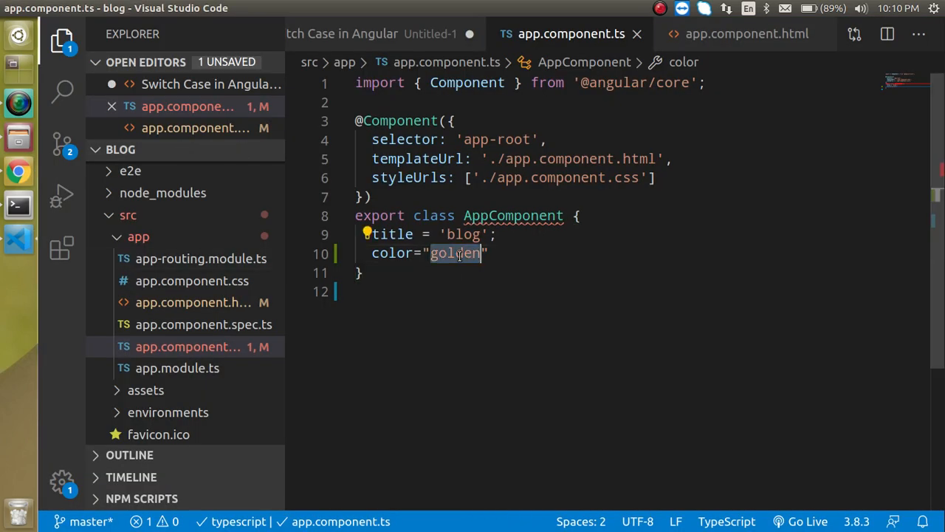
# Change the color property to sky-blue, another unmatched value
pyautogui.write('skyb')
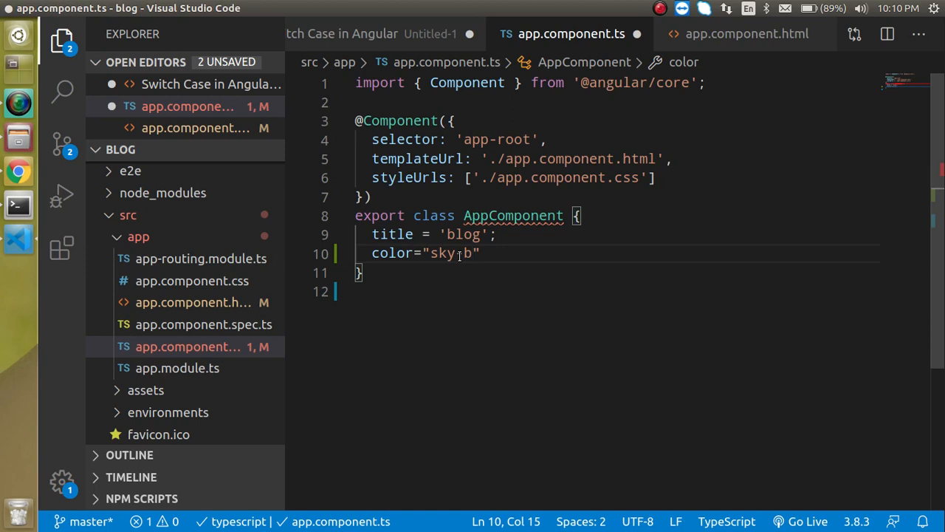
pyautogui.write('-blue')
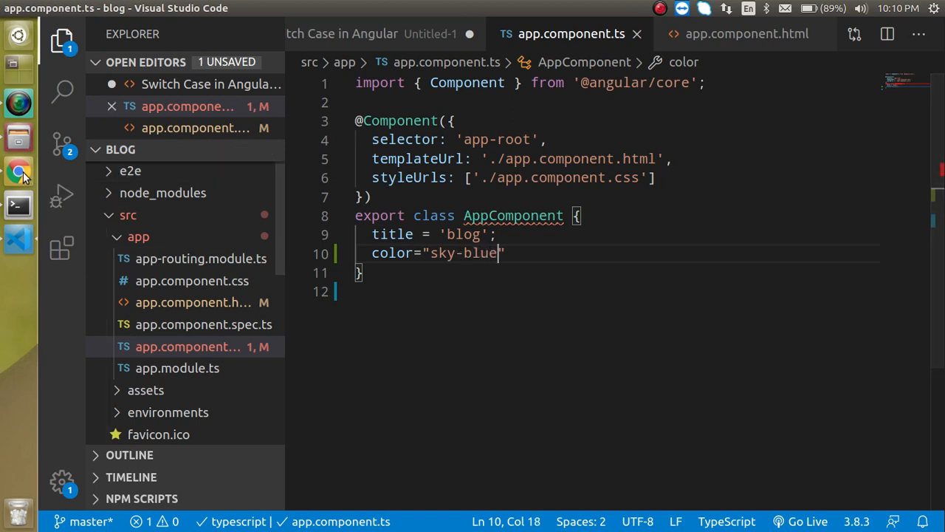